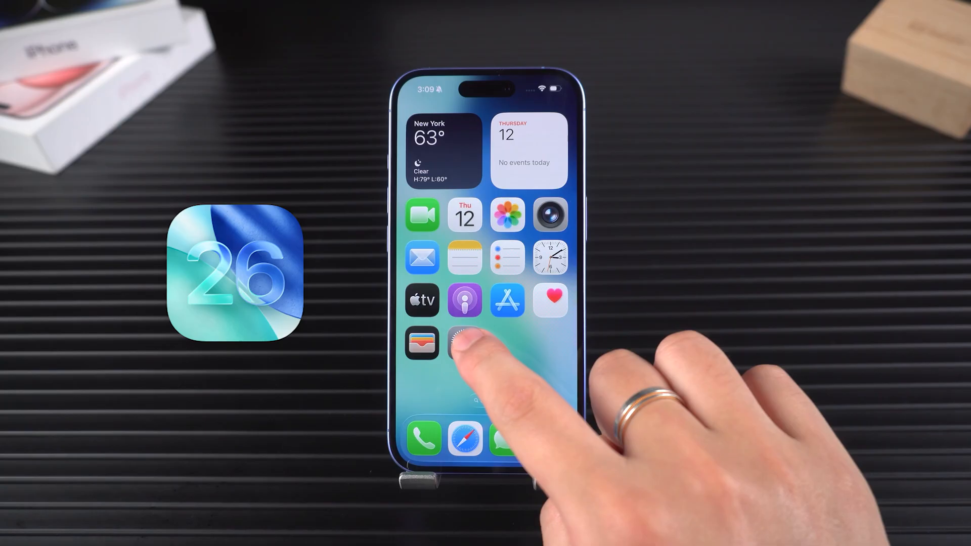
- Accept the 'Trust This Computer' prompt by entering the device passcode
left_click(464, 344)
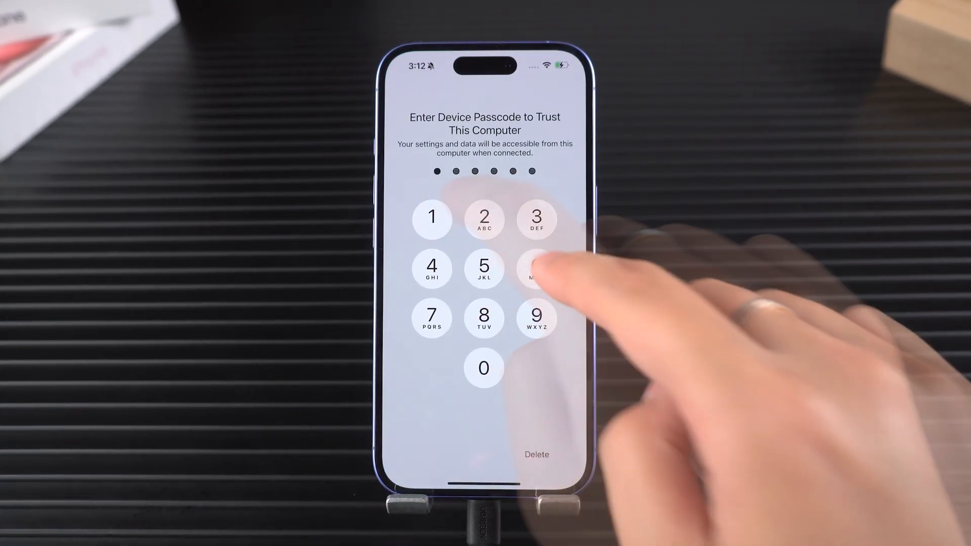
left_click(537, 269)
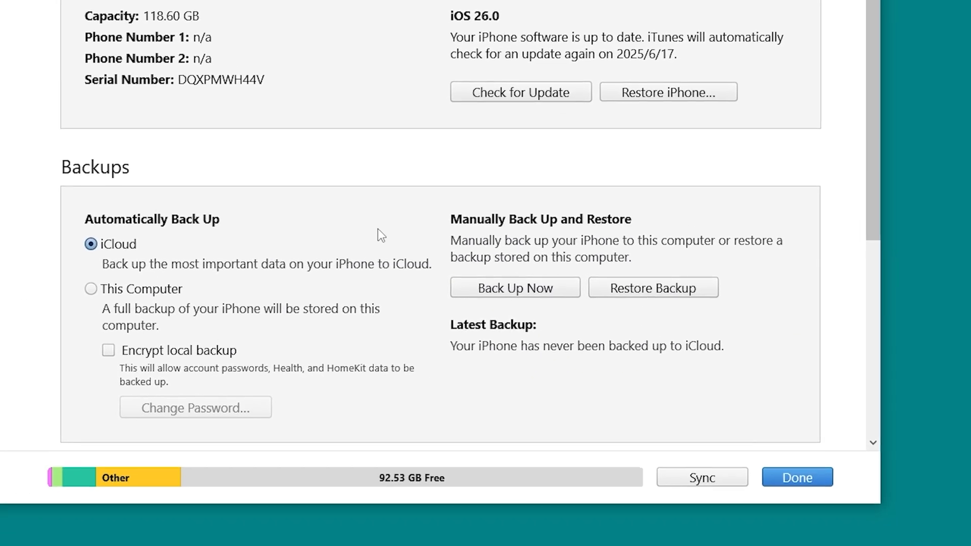
- Start an unencrypted iTunes backup, then download the ReiBoot installer for Windows
left_click(515, 288)
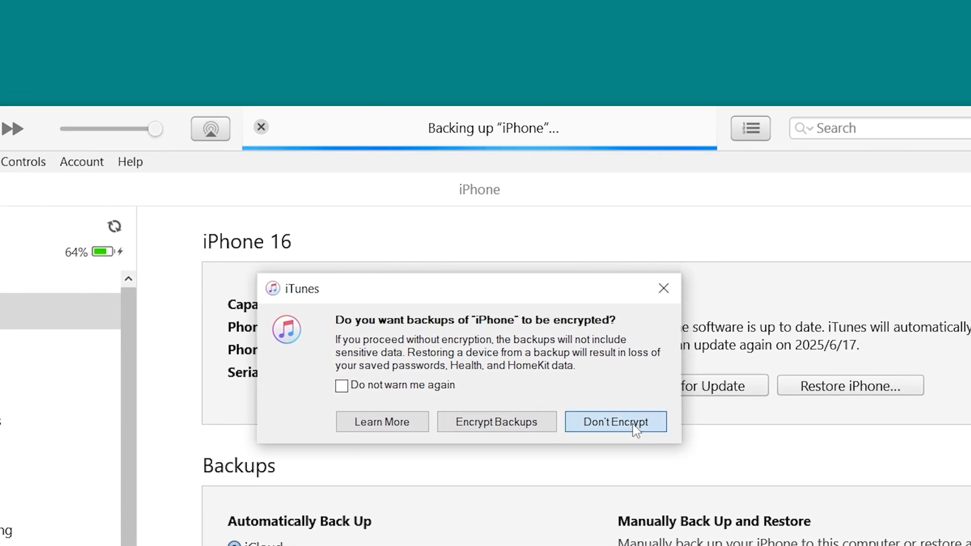
left_click(617, 422)
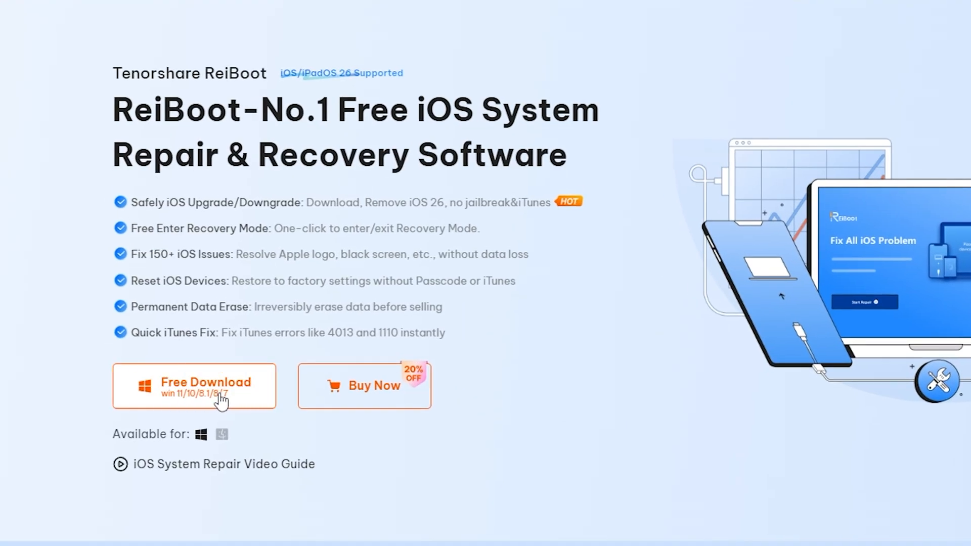
left_click(206, 386)
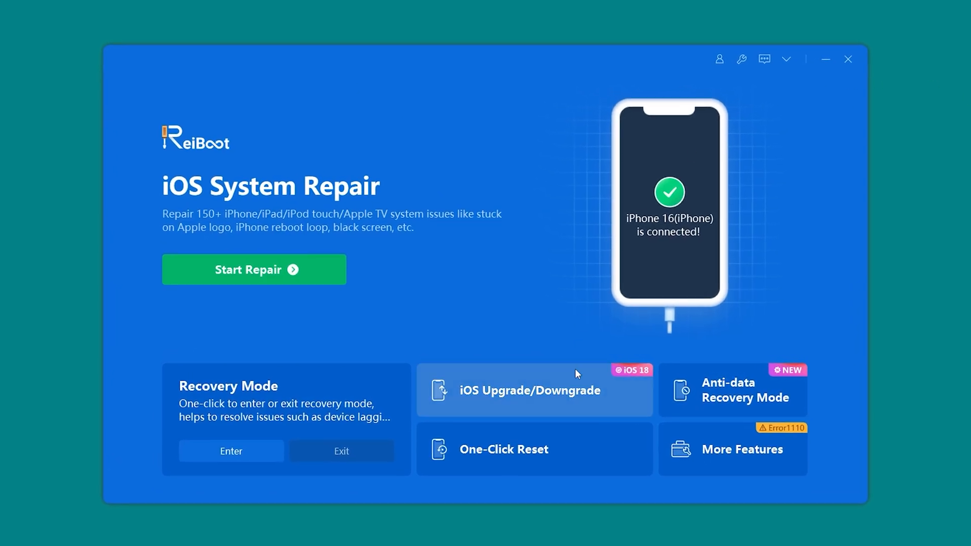
- Choose Downgrade in iOS Upgrade/Downgrade and start downloading the iOS 18.5 firmware
left_click(534, 391)
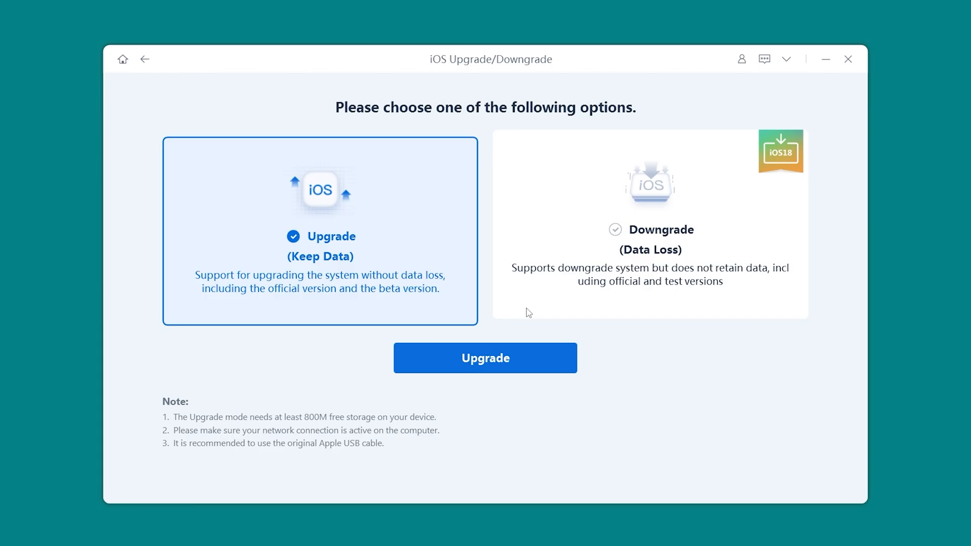
left_click(651, 230)
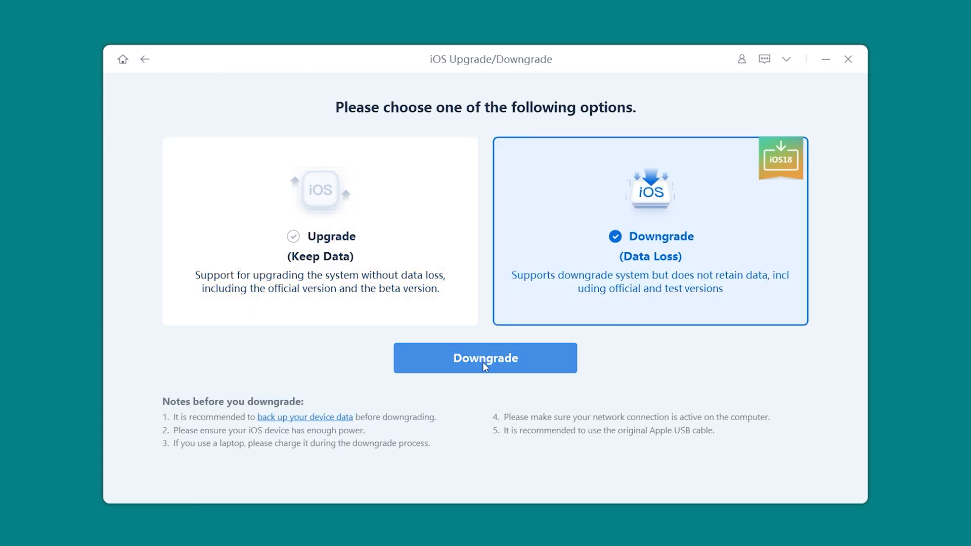
left_click(486, 358)
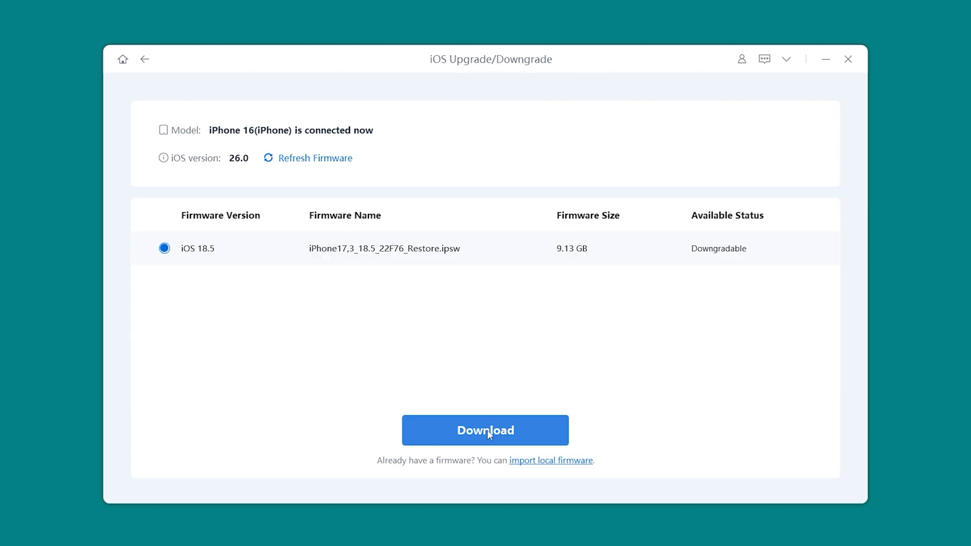
left_click(486, 432)
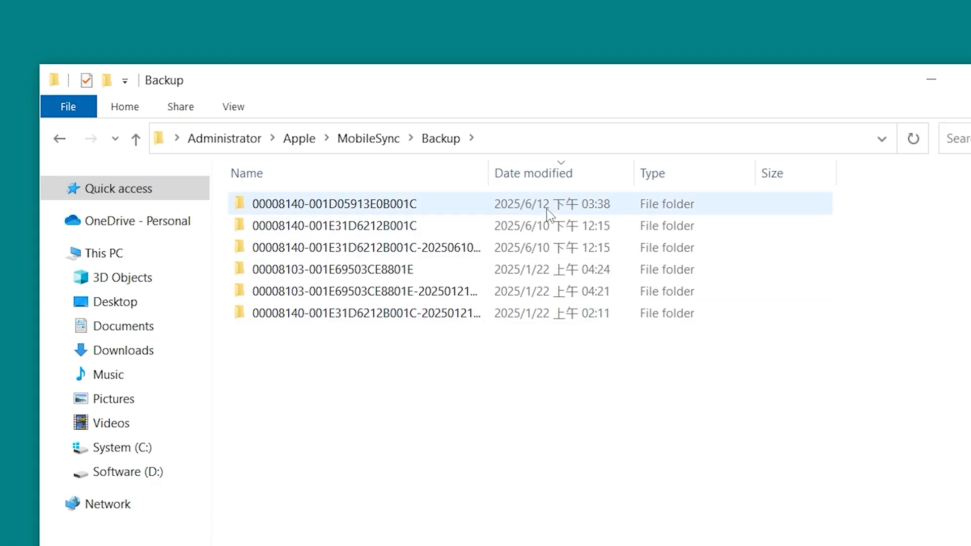
- Open the newest backup folder and load its Info.plist in Notepad
double_click(335, 204)
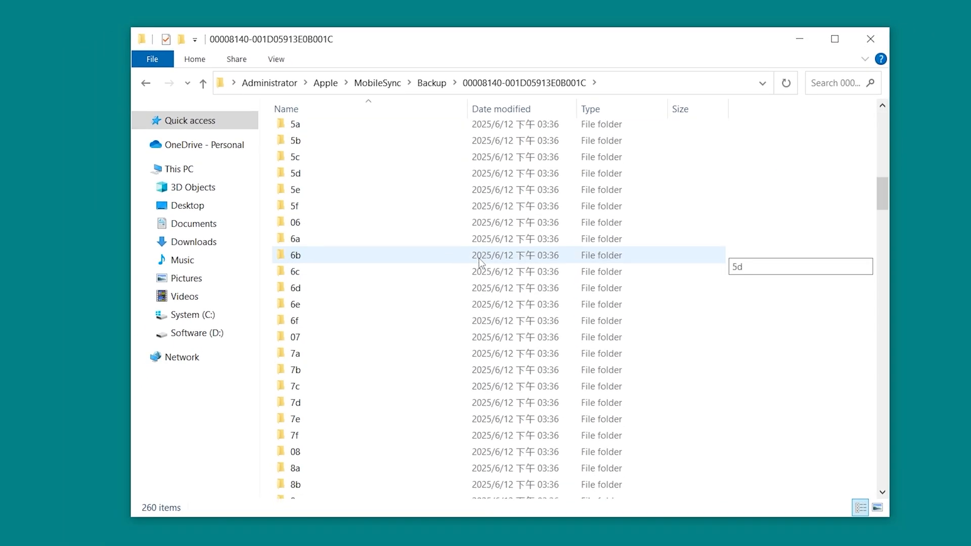
scroll("down", 3)
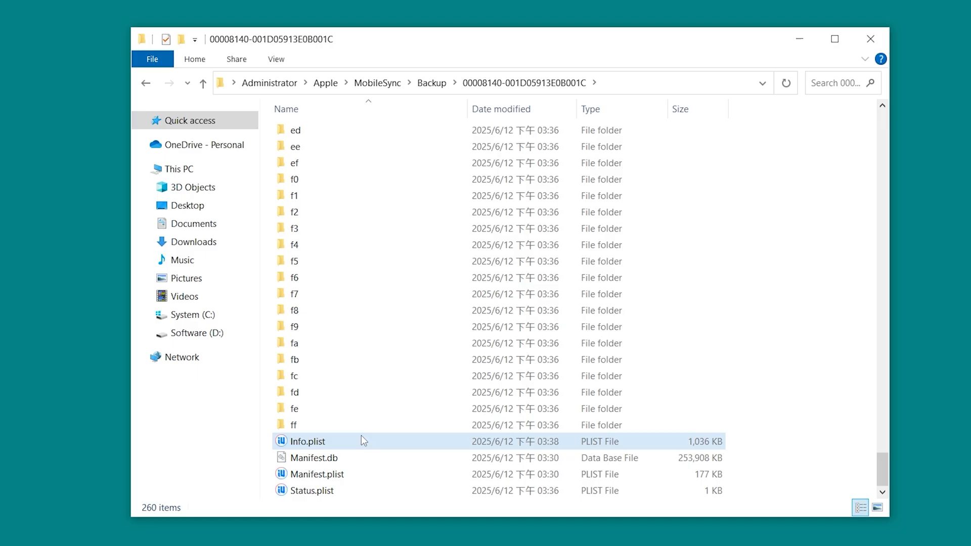
right_click(306, 441)
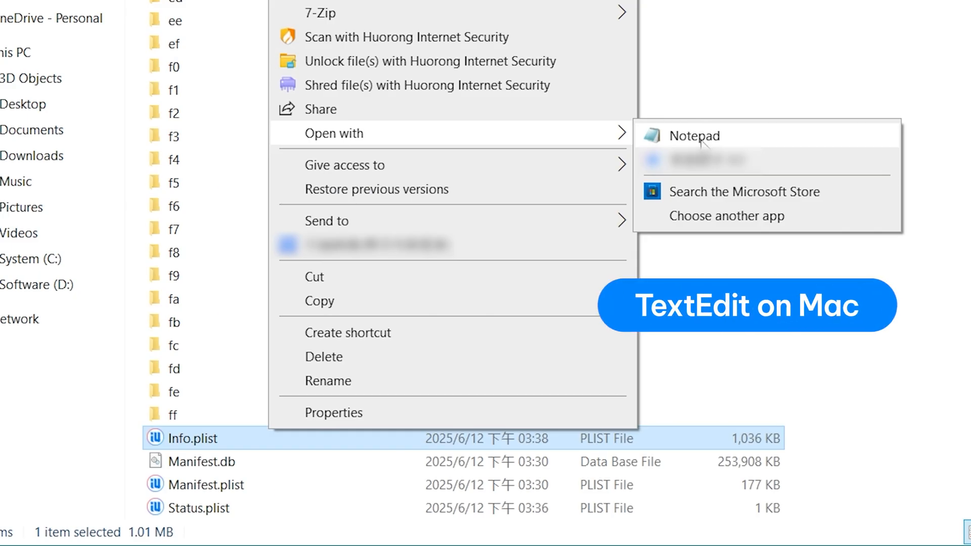
left_click(694, 136)
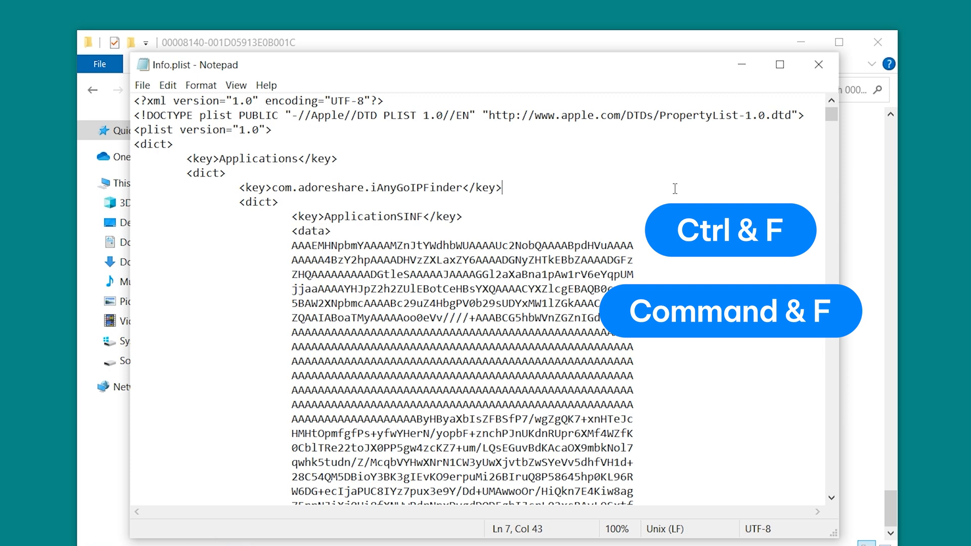
- Find Product Version in the plist, replace 26.0 with 18.5, save and close
key("Ctrl+f")
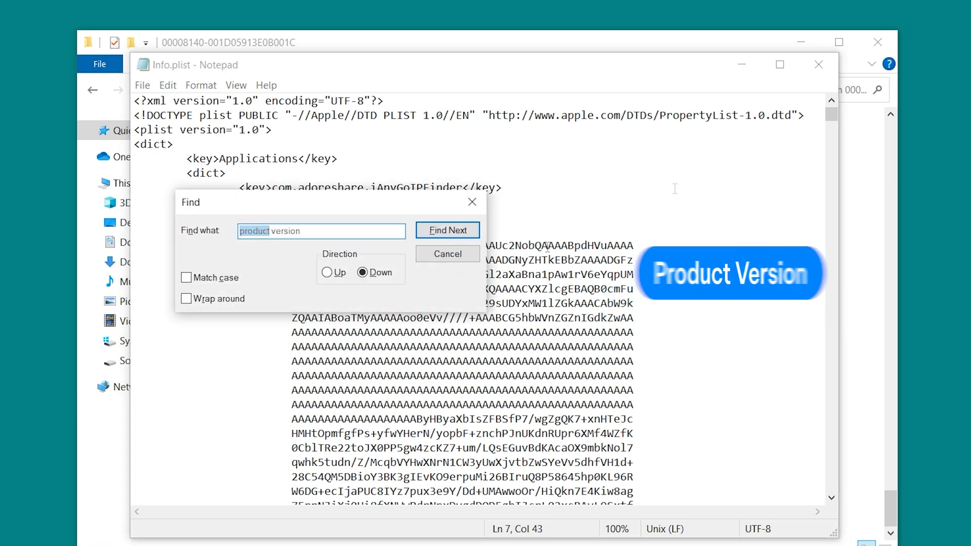
left_click(448, 230)
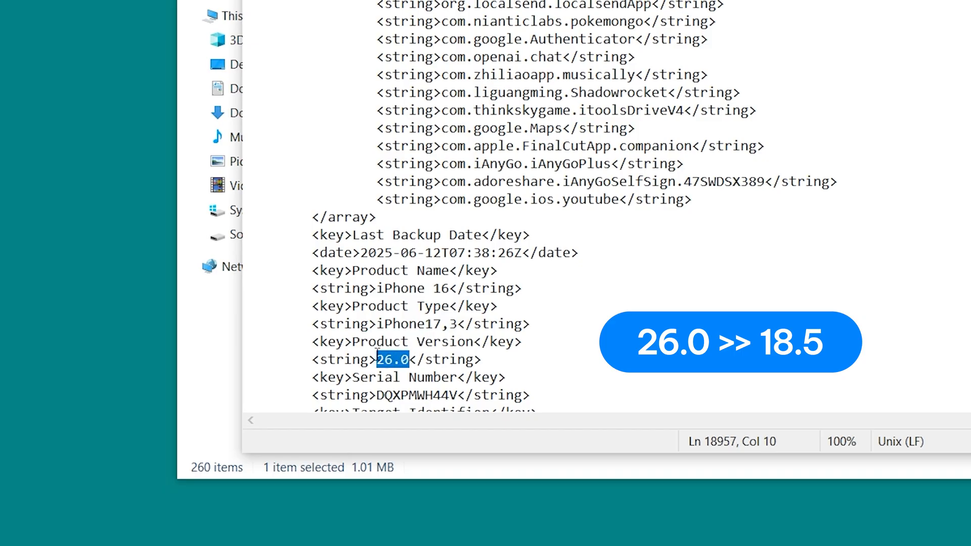
type("18.5")
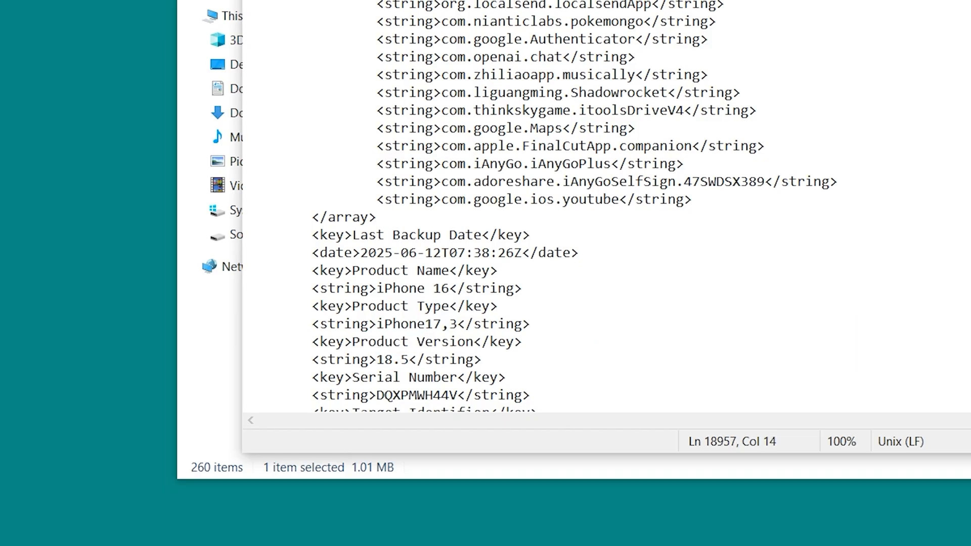
left_click(257, 176)
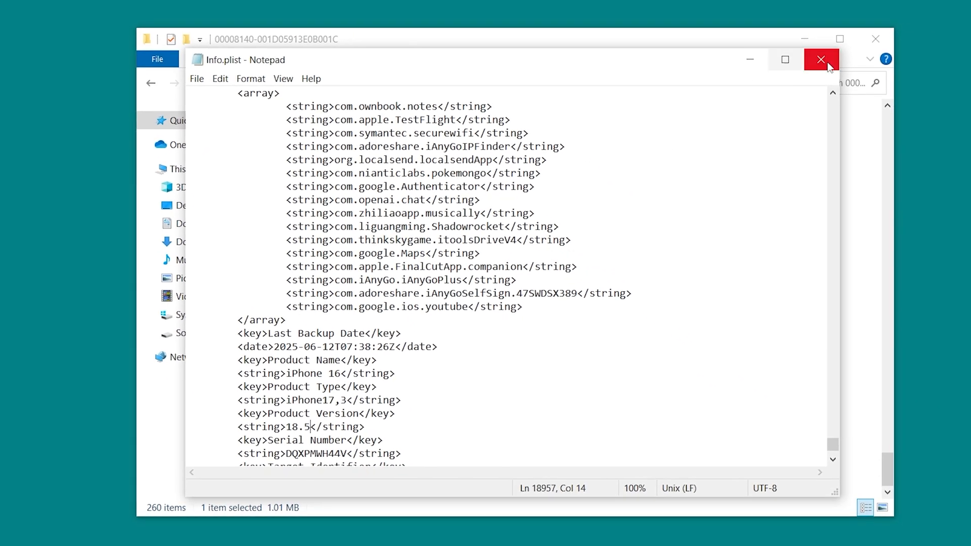
left_click(820, 59)
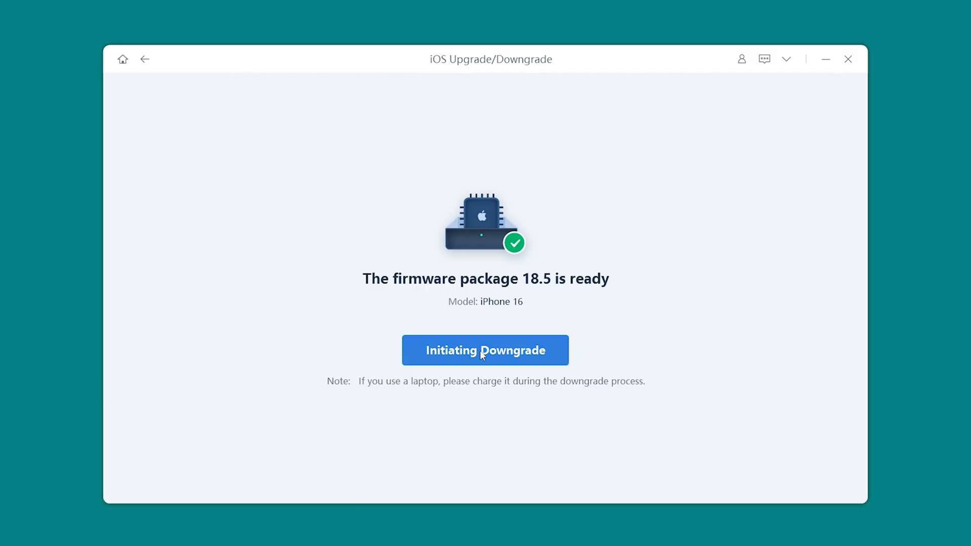
- Initiate the downgrade to iOS 18.5 and finish once Downgrade Completed appears
left_click(486, 350)
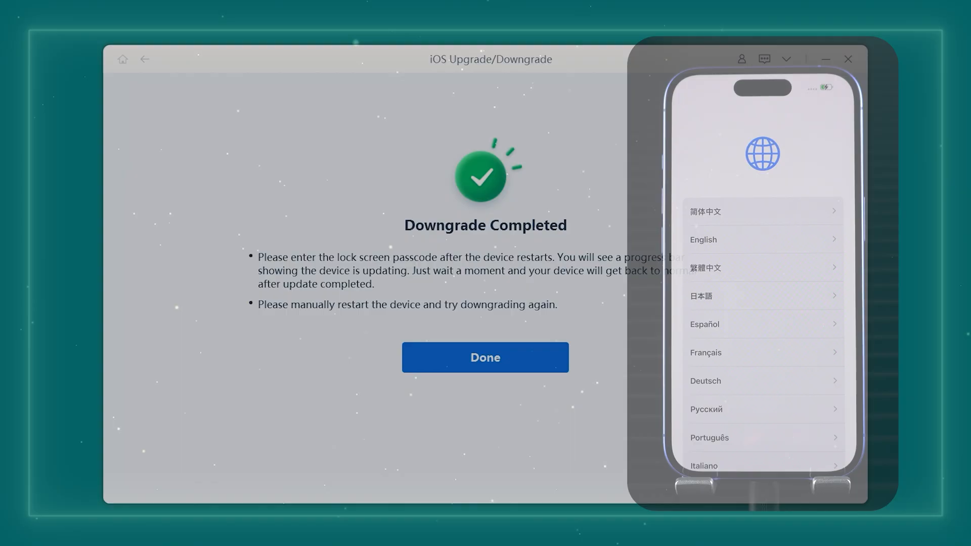
left_click(486, 359)
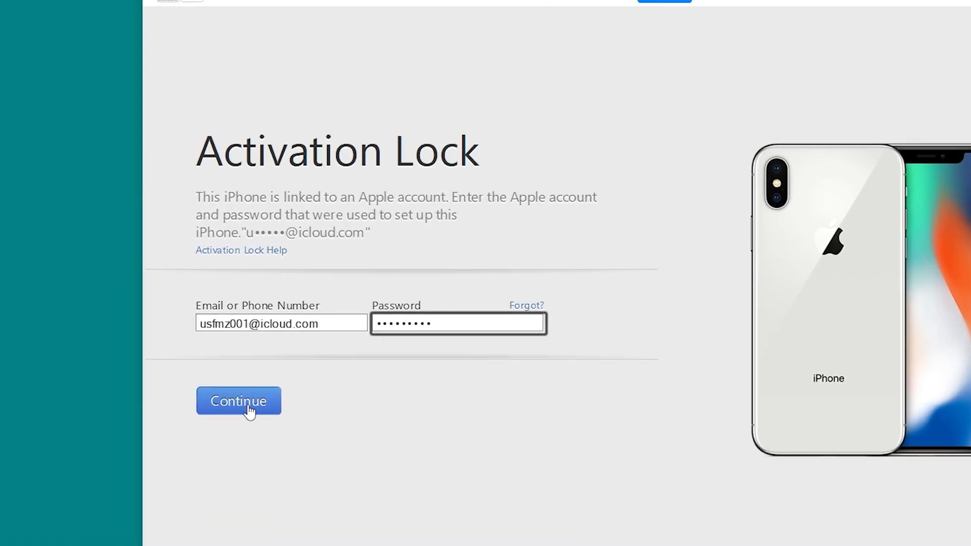
- Submit the Apple account to clear Activation Lock and restore from the previous backup
left_click(239, 401)
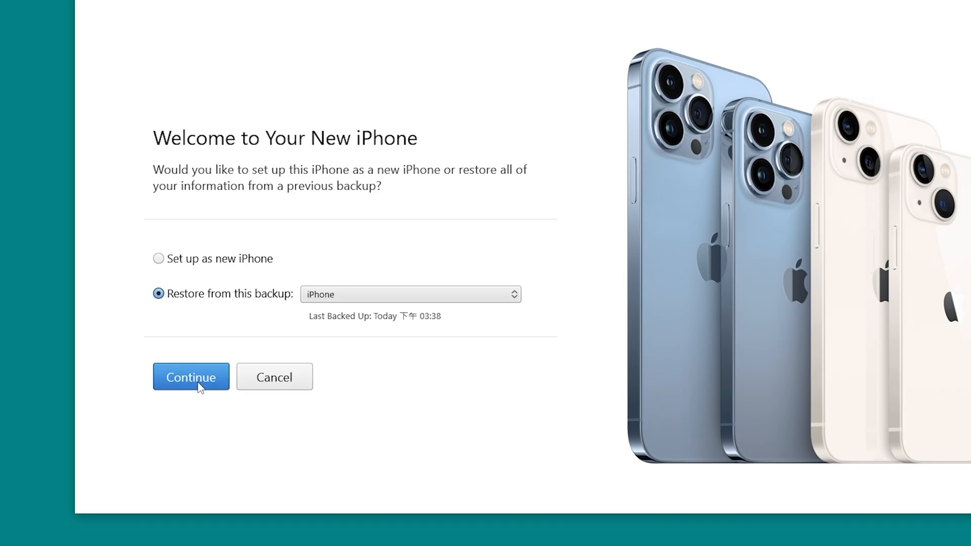
left_click(190, 376)
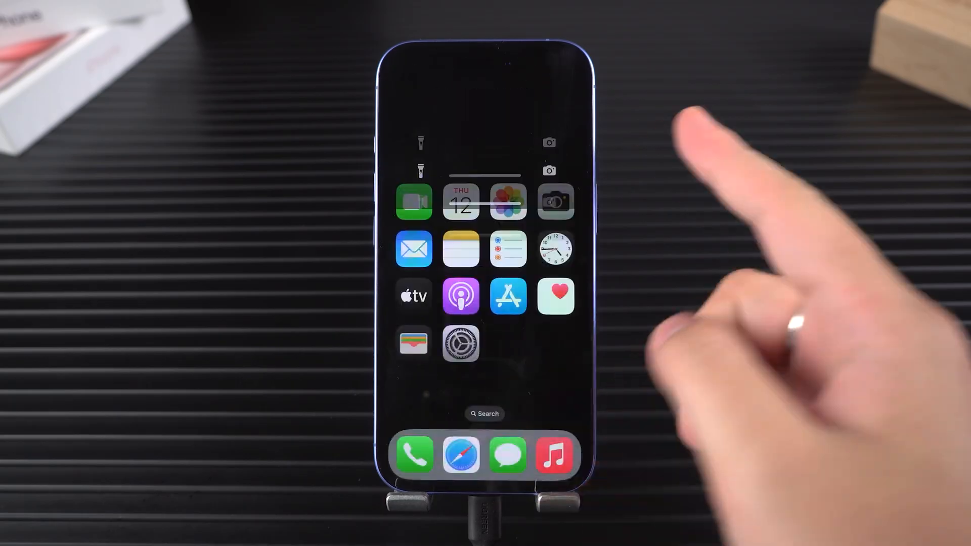
- Check the restored photo library, return home, and open Settings from the next page
left_click(508, 202)
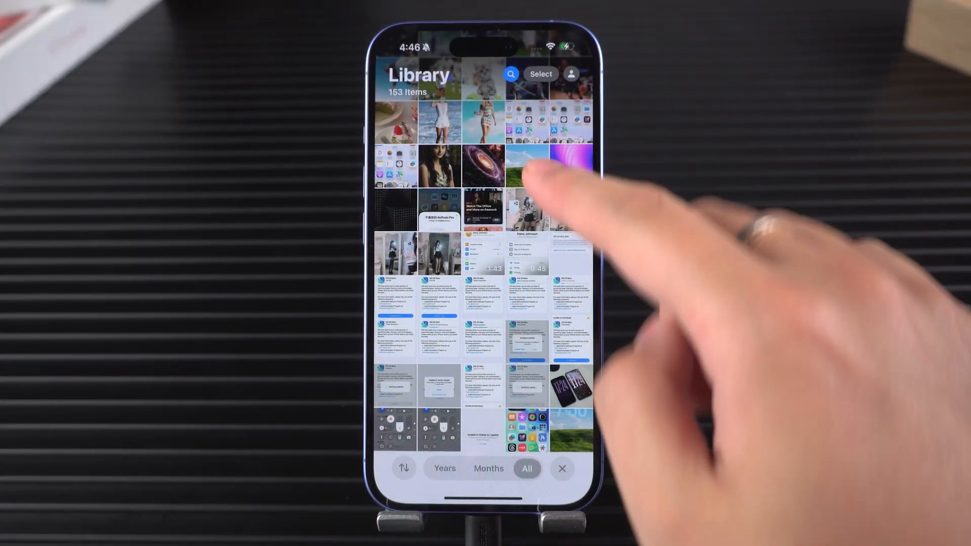
key("home")
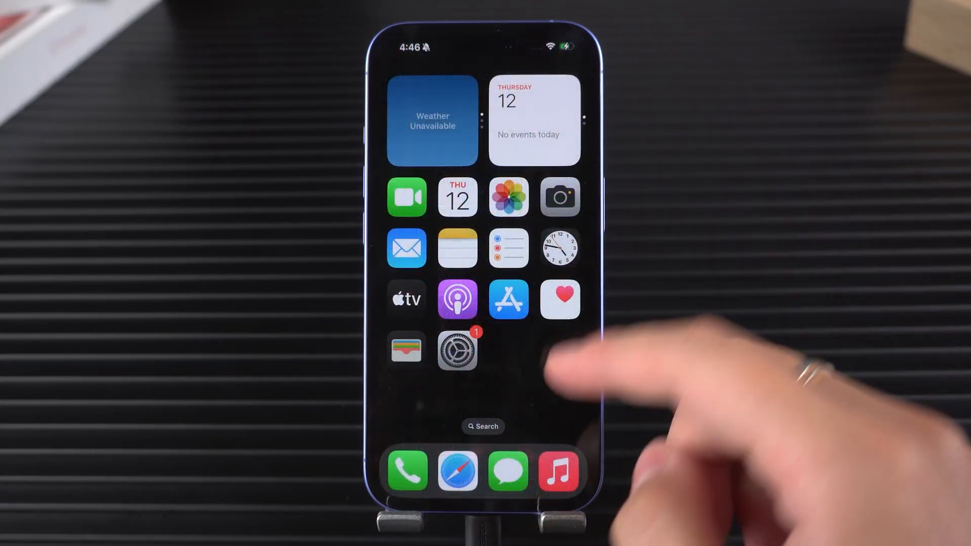
scroll("left", 3)
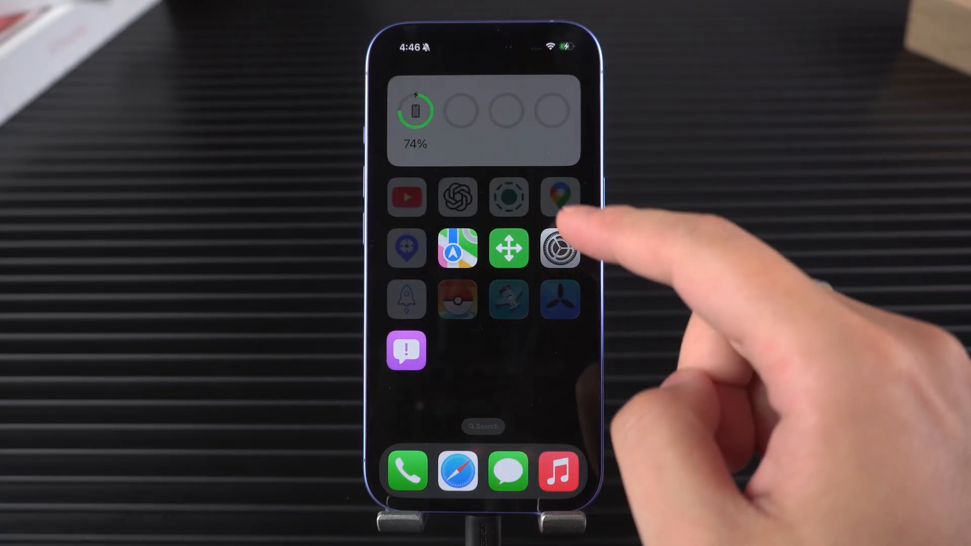
left_click(558, 249)
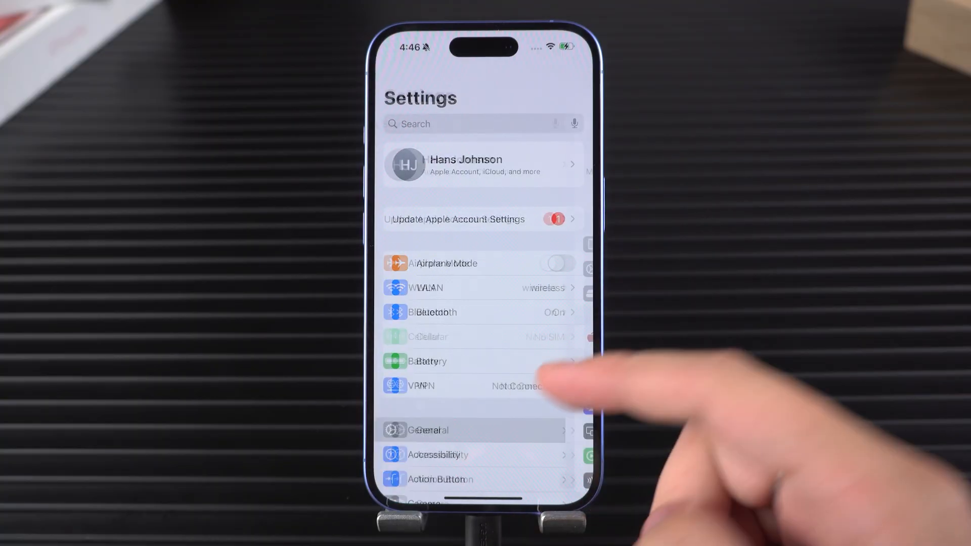